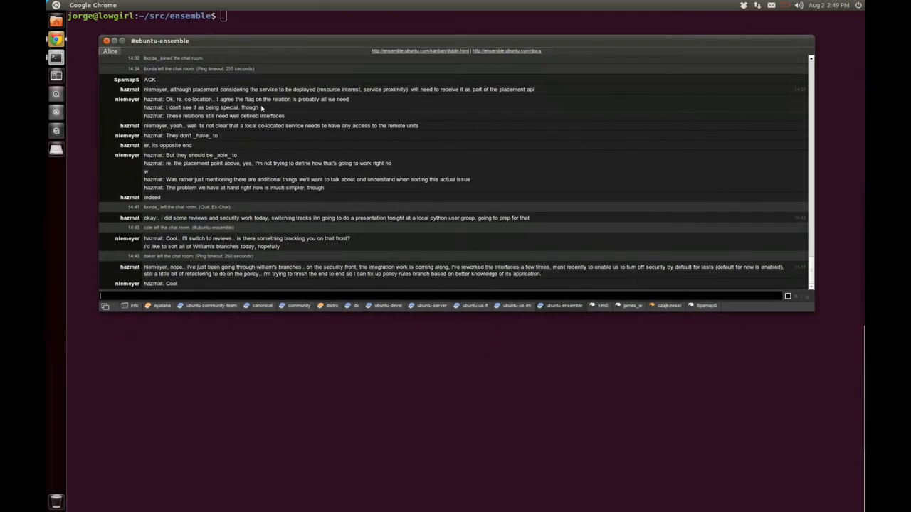
mouse_move(418, 211)
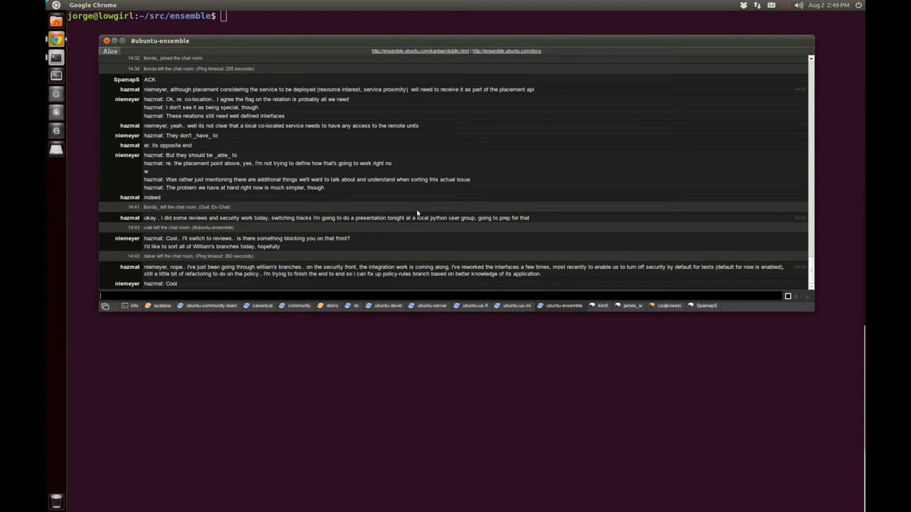
mouse_move(289, 71)
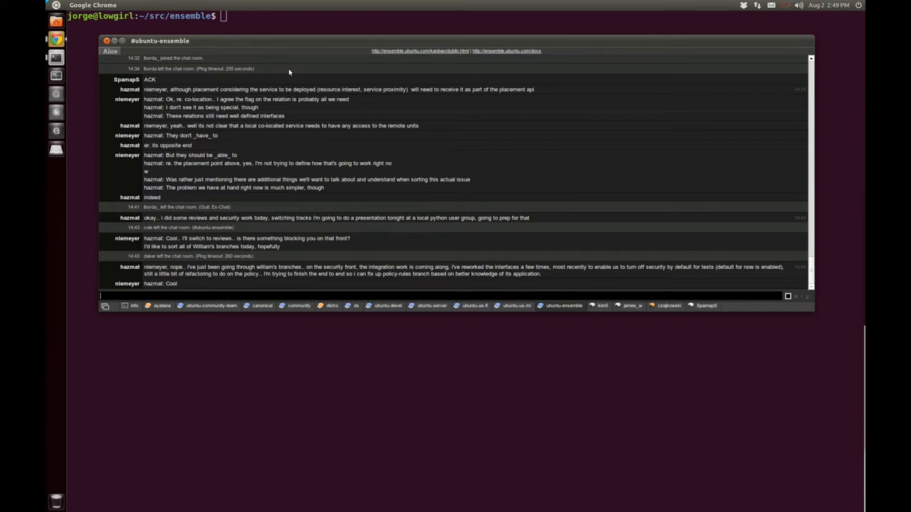
Step: Review the Alice client preferences from the Alice menu and dismiss the dialog
click(111, 52)
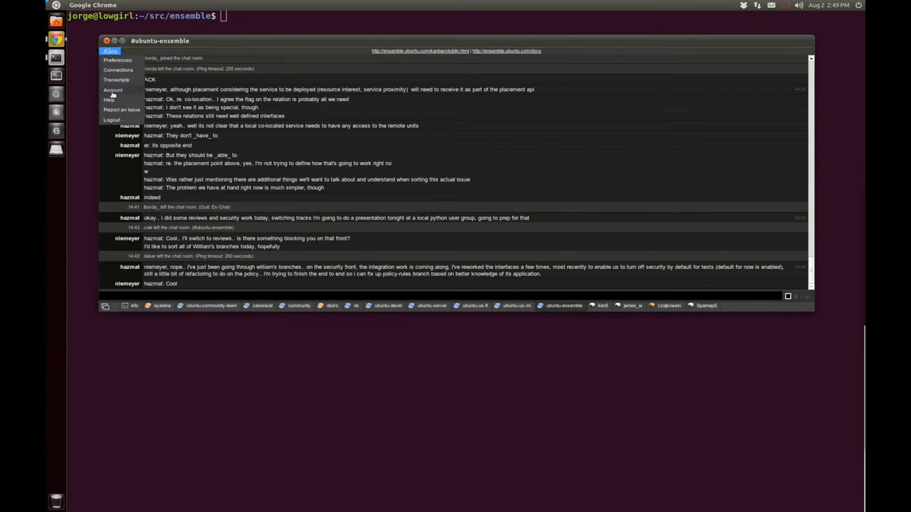
click(123, 68)
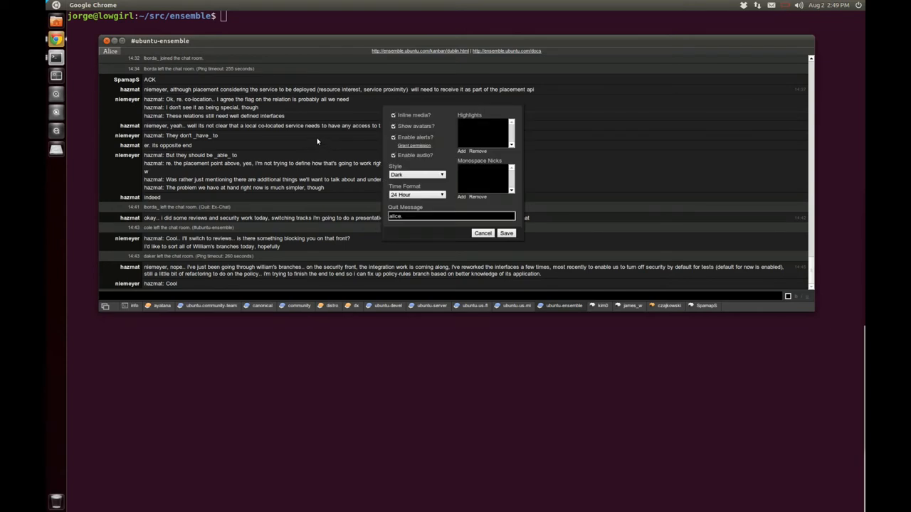
click(416, 173)
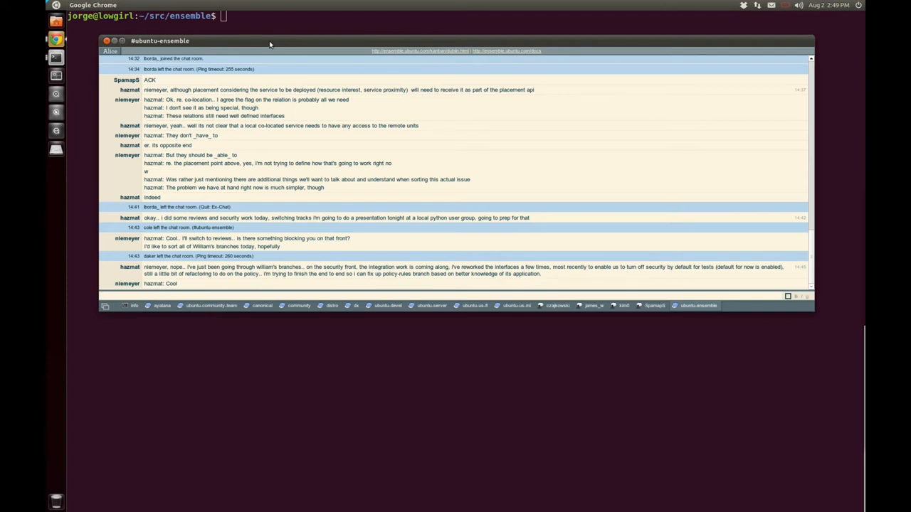
mouse_move(268, 40)
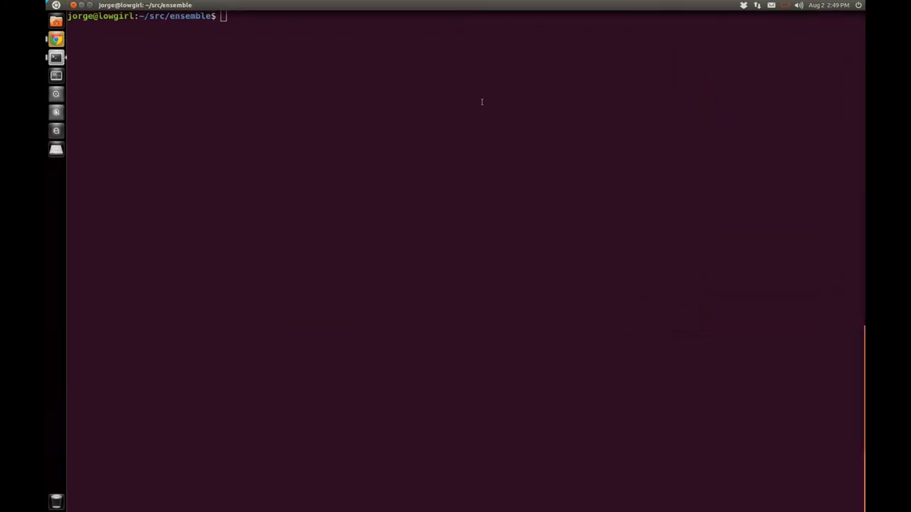
Step: Run 'ensemble status' to see one EC2 machine and no services
text(ensemble boo)
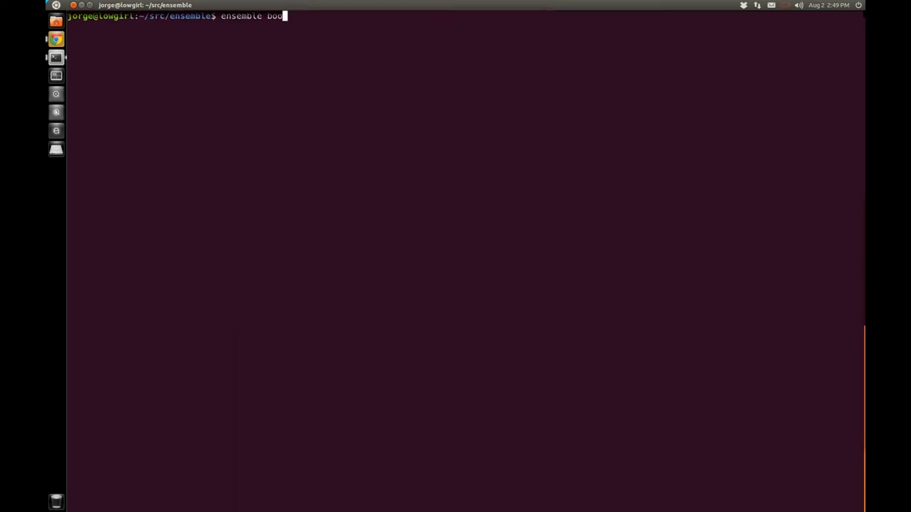
text(status)
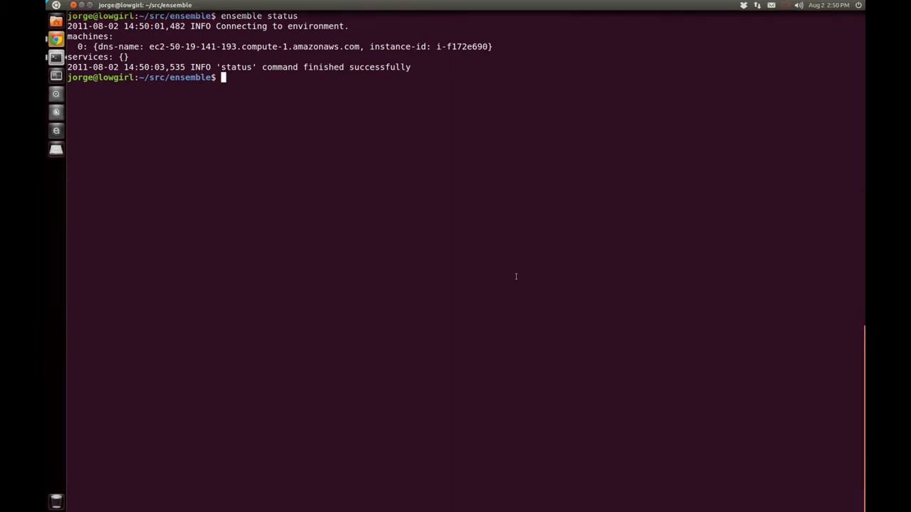
Step: Run 'ensemble deploy --repository=examples alice' to deploy the alice formula
text(ensemble deploy --repository=examples alice)
text(ensemble status)
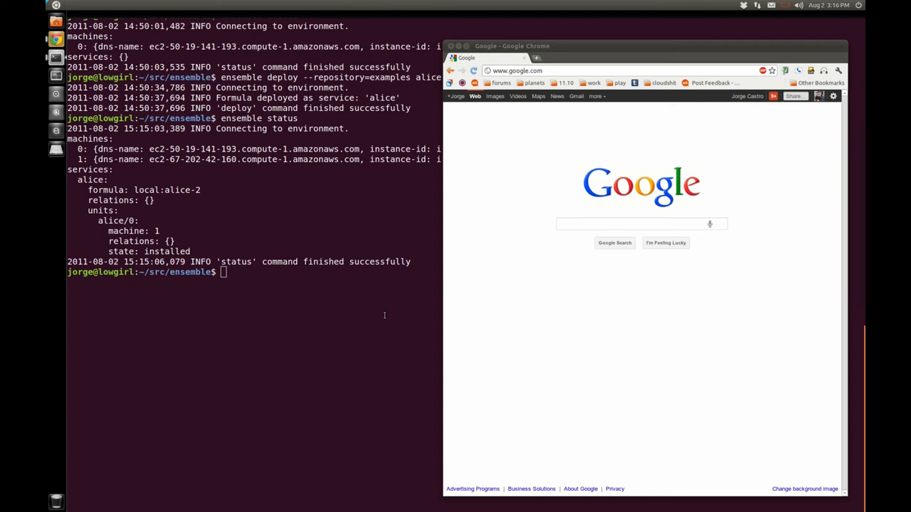
mouse_move(376, 308)
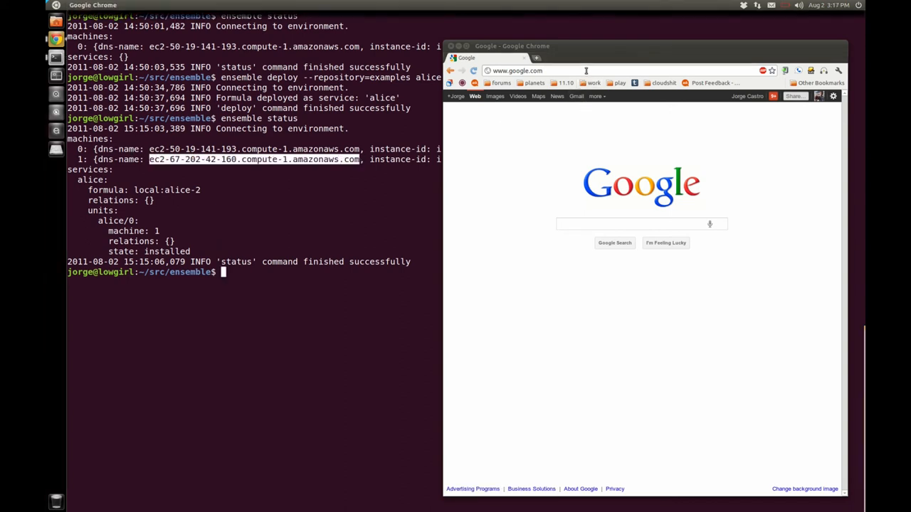
Step: Load ec2-67-202-42-160.compute-1.amazonaws.com in Chrome's address bar
text(ec2-67-202-42-160.compute-1.amazonaws.com/#/info)
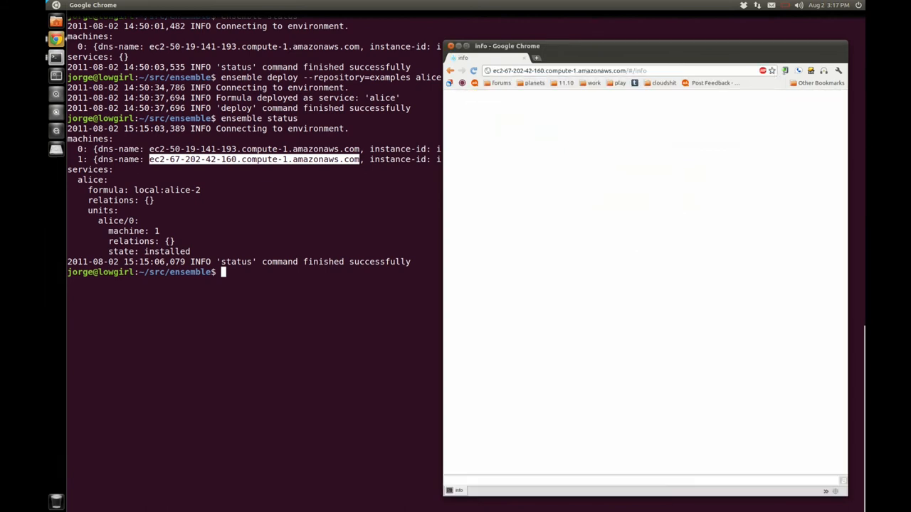
mouse_move(544, 269)
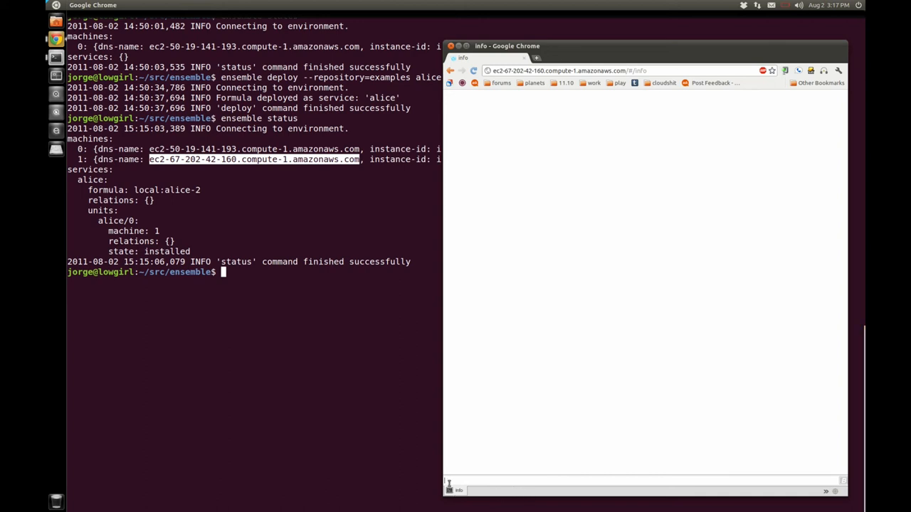
mouse_move(809, 479)
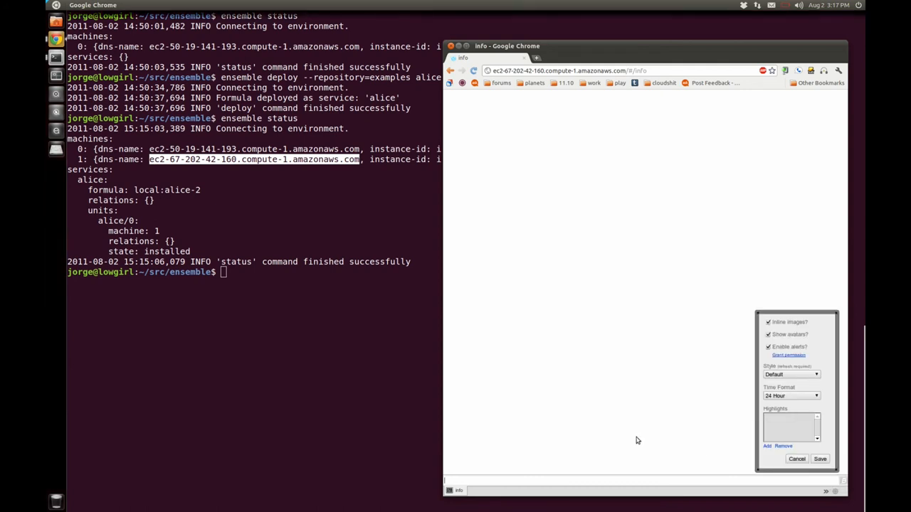
Step: Dismiss preferences and enter '/server irc.fre…' to connect the new client to an IRC server
click(800, 460)
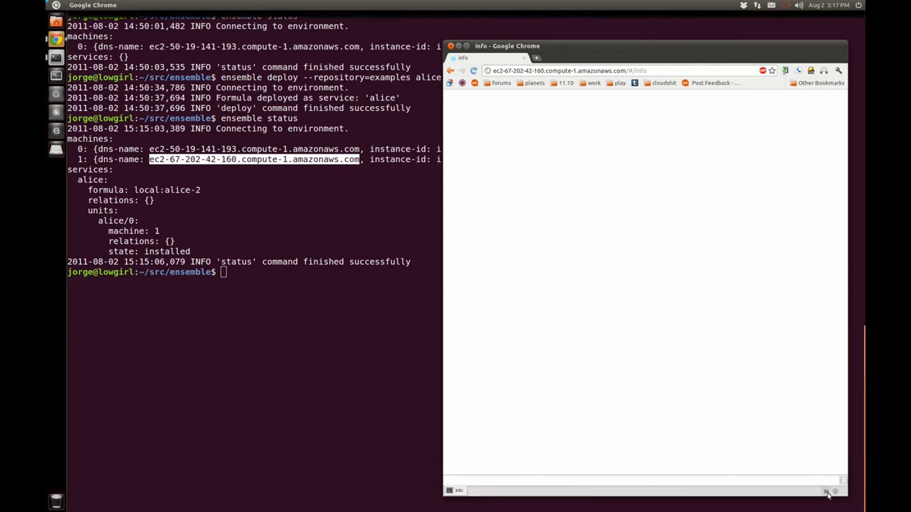
click(826, 492)
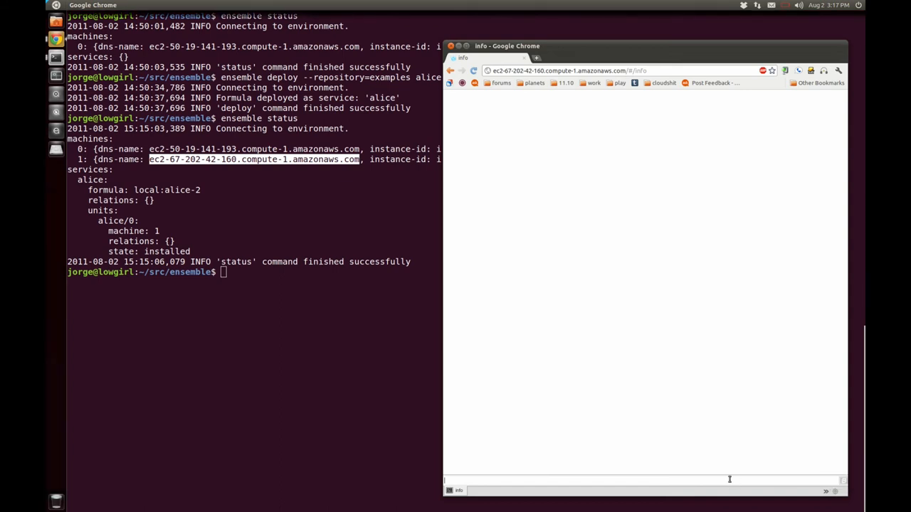
text(/server)
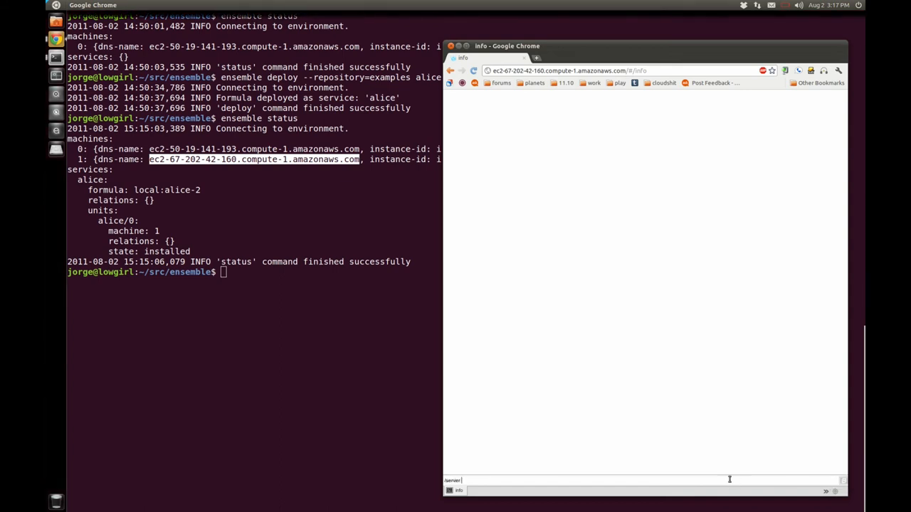
text(irc.fre)
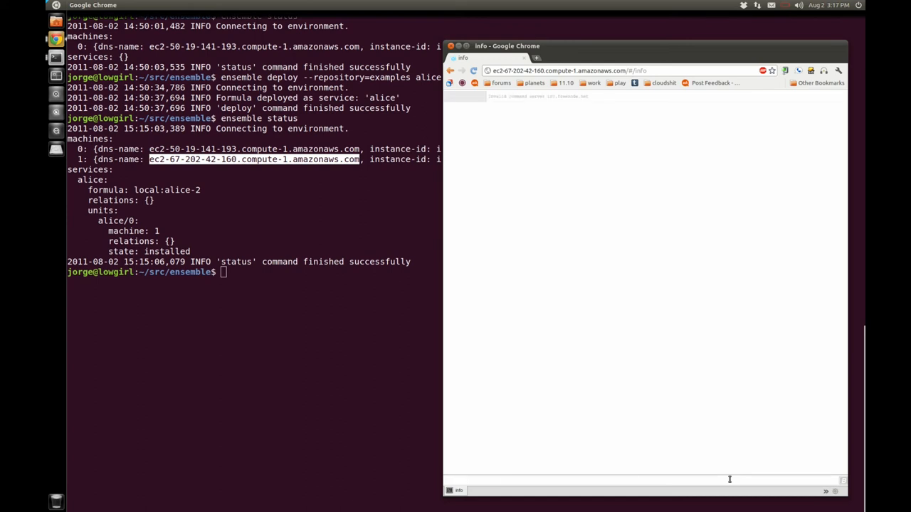
click(828, 492)
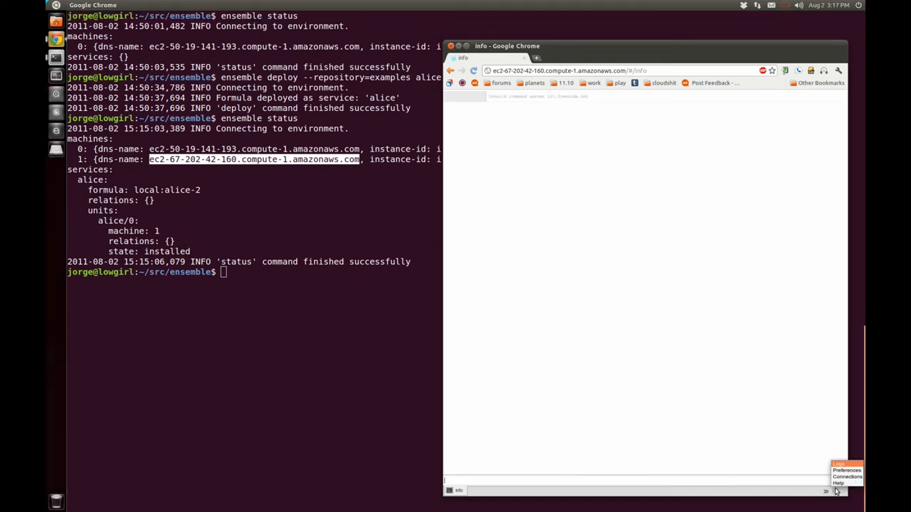